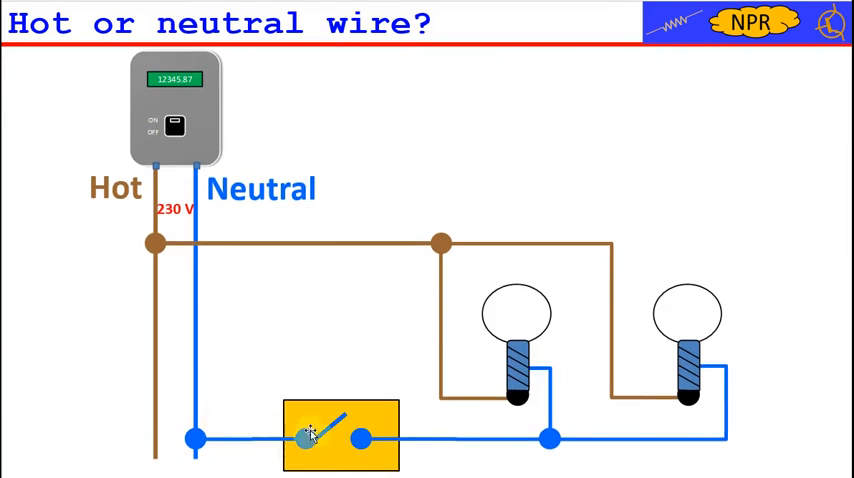
Advance the slideshow past the two-bulb hot-versus-neutral circuit to the room layout slide.
left_click(310, 438)
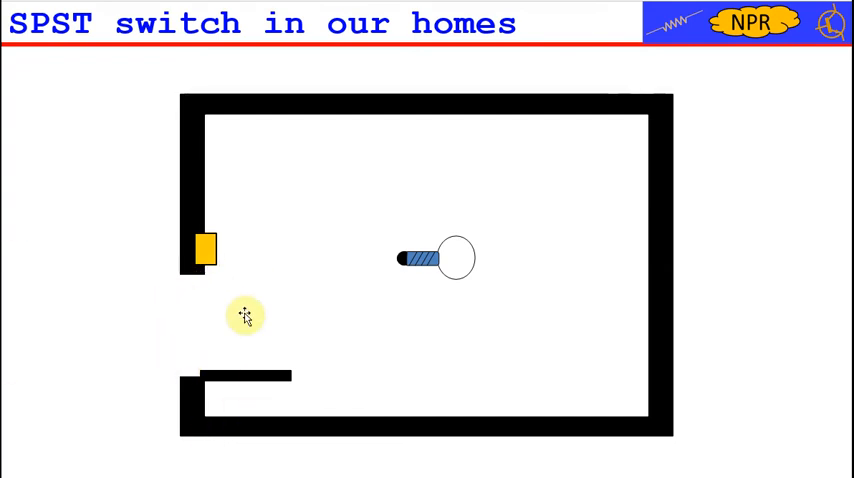
mouse_move(352, 260)
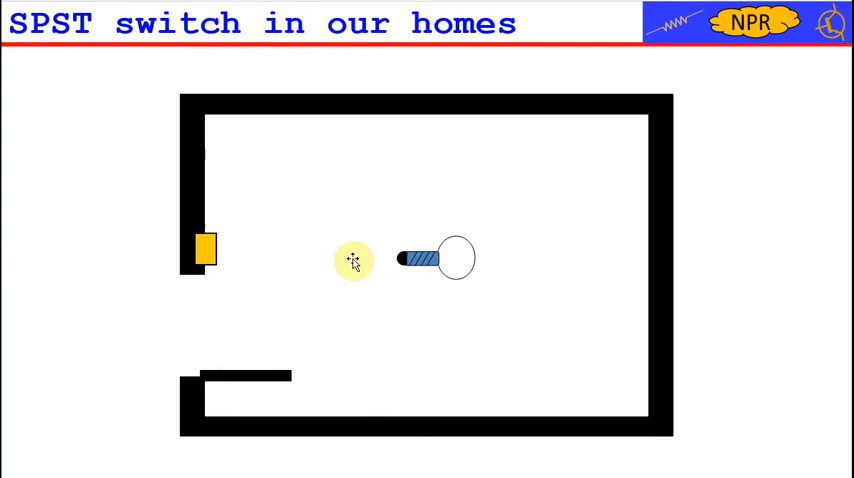
mouse_move(174, 343)
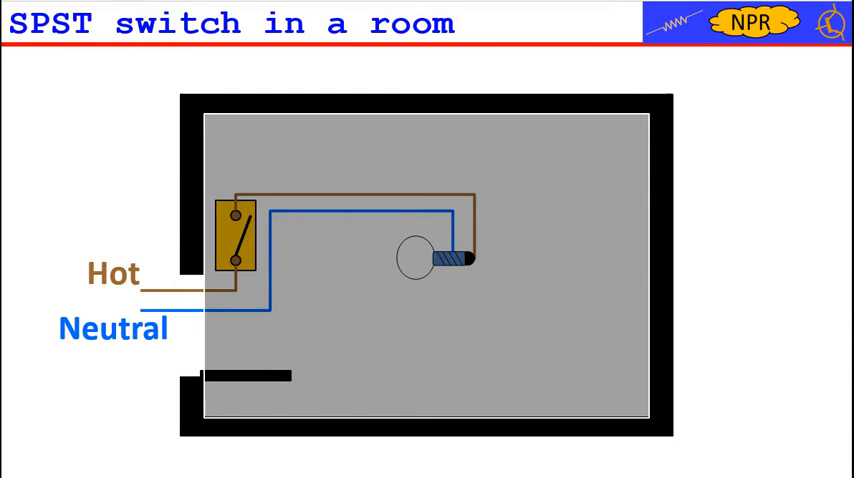
Run the room animation closing the switch and lighting the bulb yellow, reaching the Wall chases slide.
left_click(236, 240)
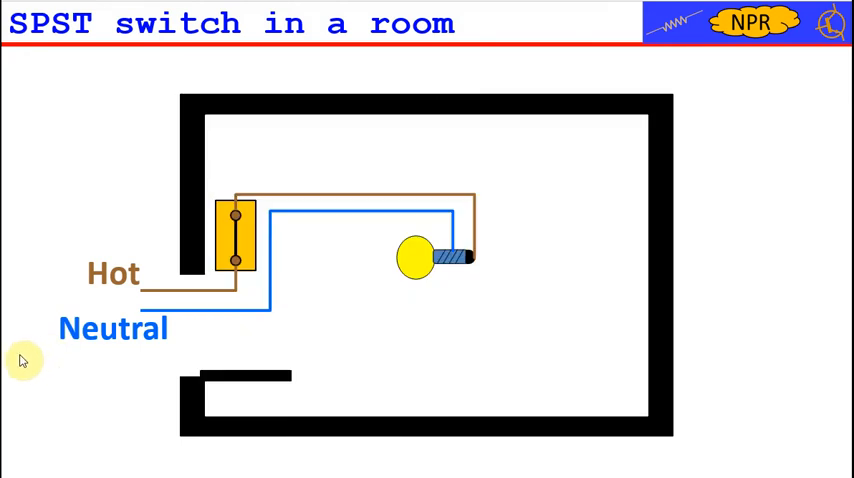
left_click(235, 237)
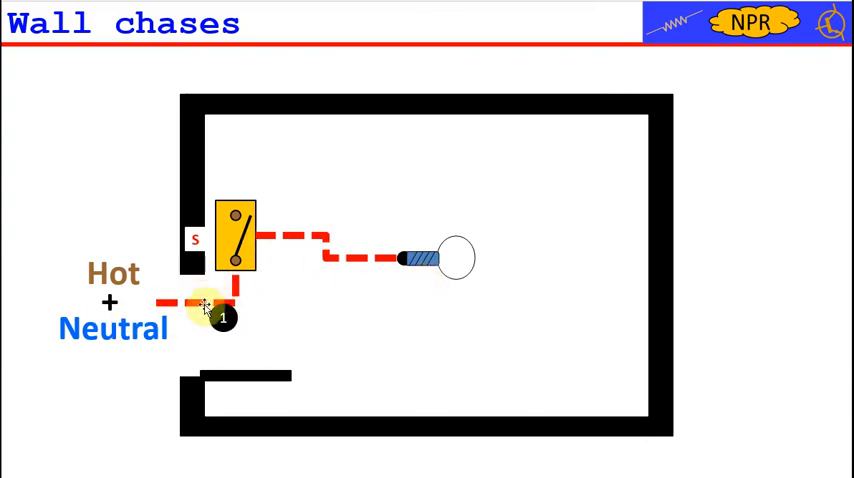
mouse_move(285, 295)
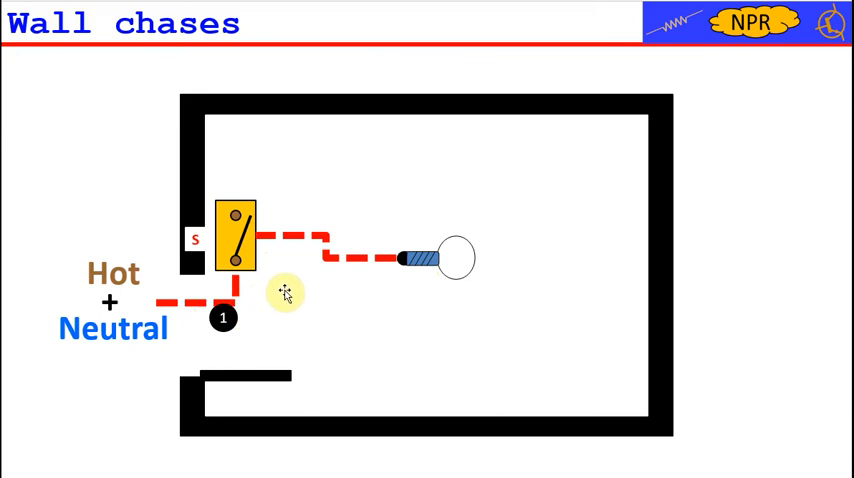